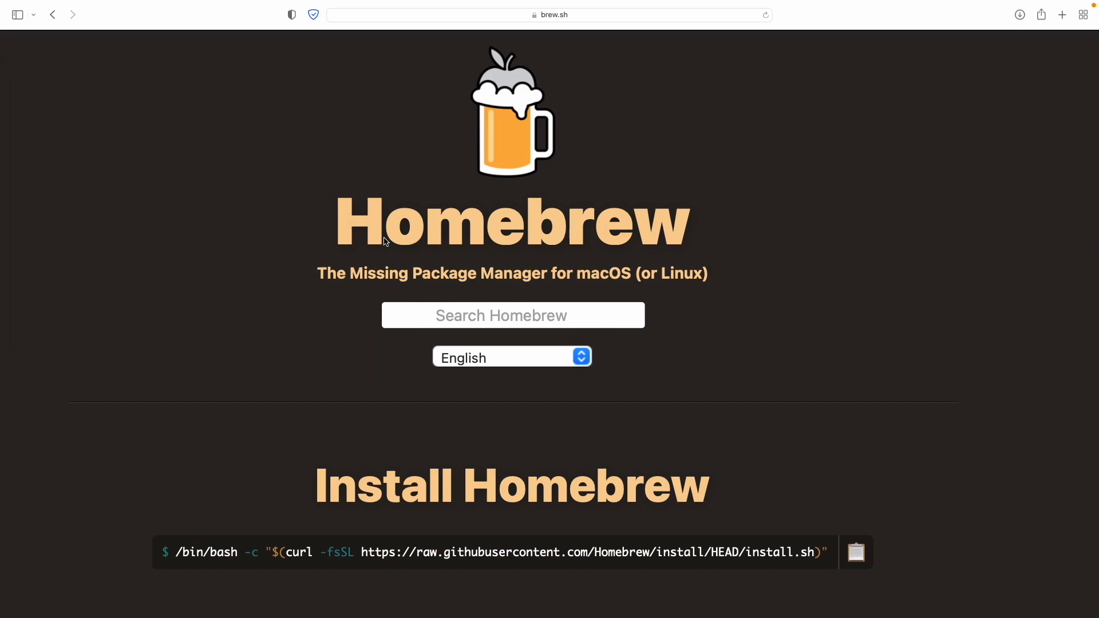
# Copy the Homebrew install command from the Install Homebrew section on brew.sh
pyautogui.scroll(-3)
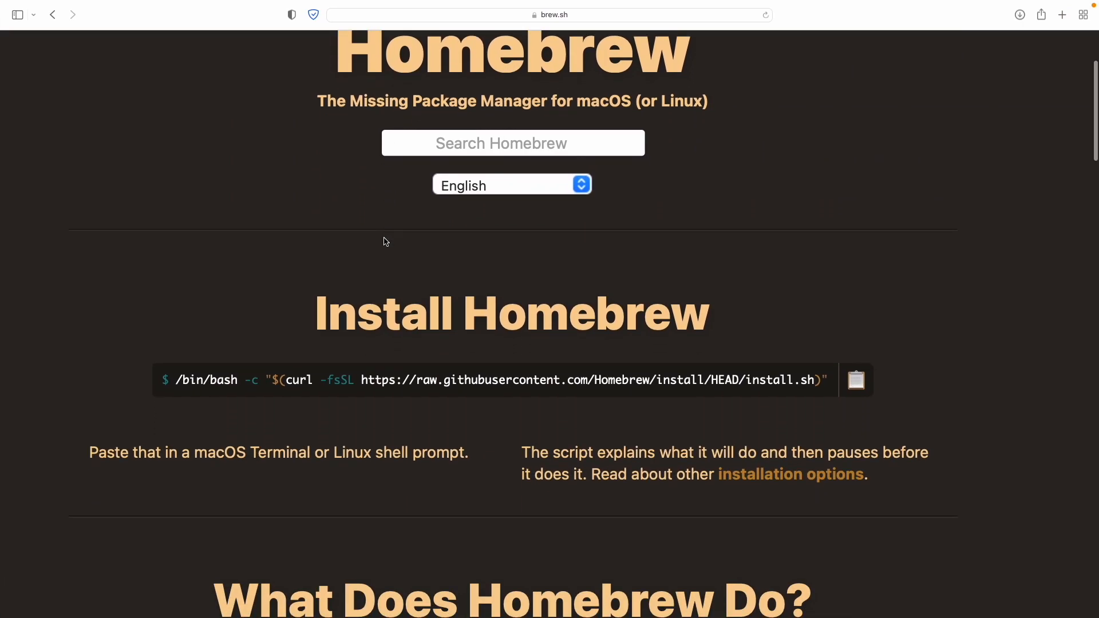
pyautogui.click(549, 15)
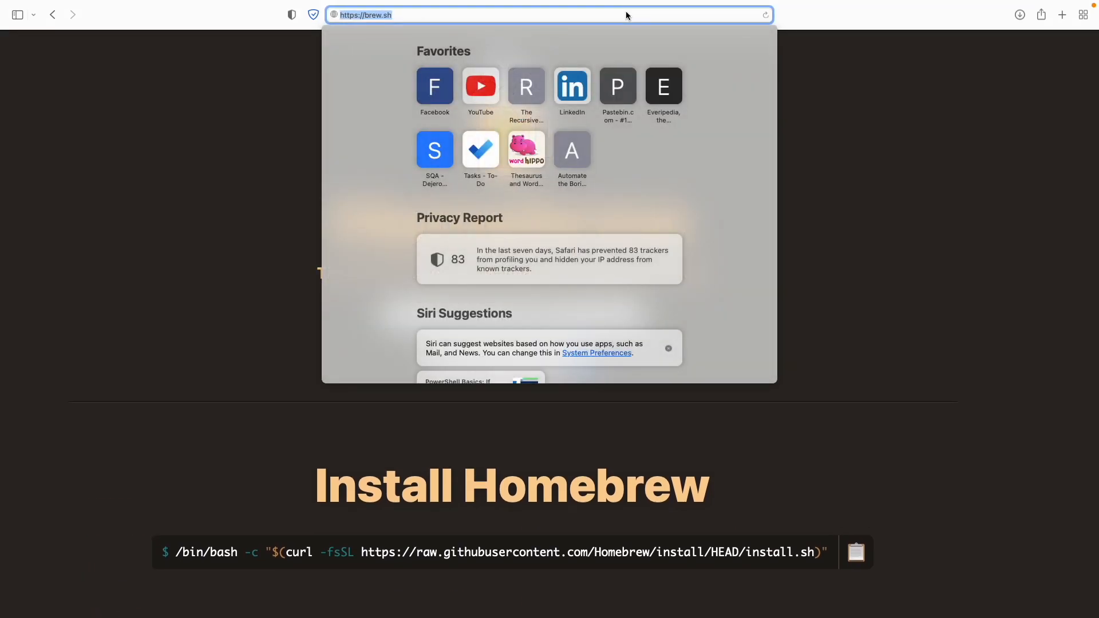
pyautogui.moveTo(336, 26)
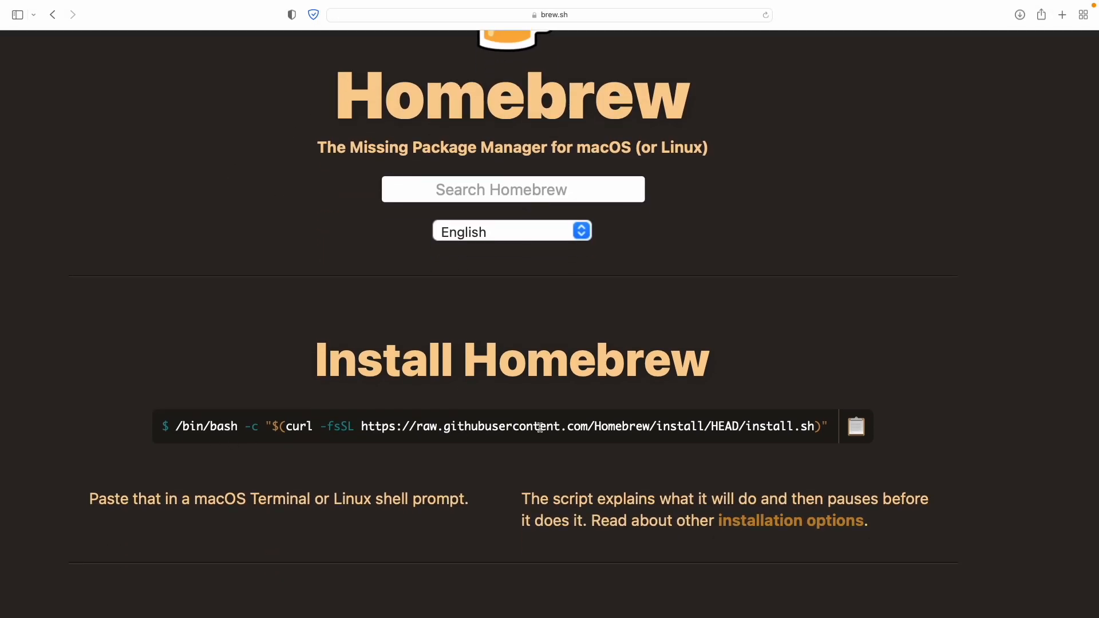
pyautogui.click(857, 426)
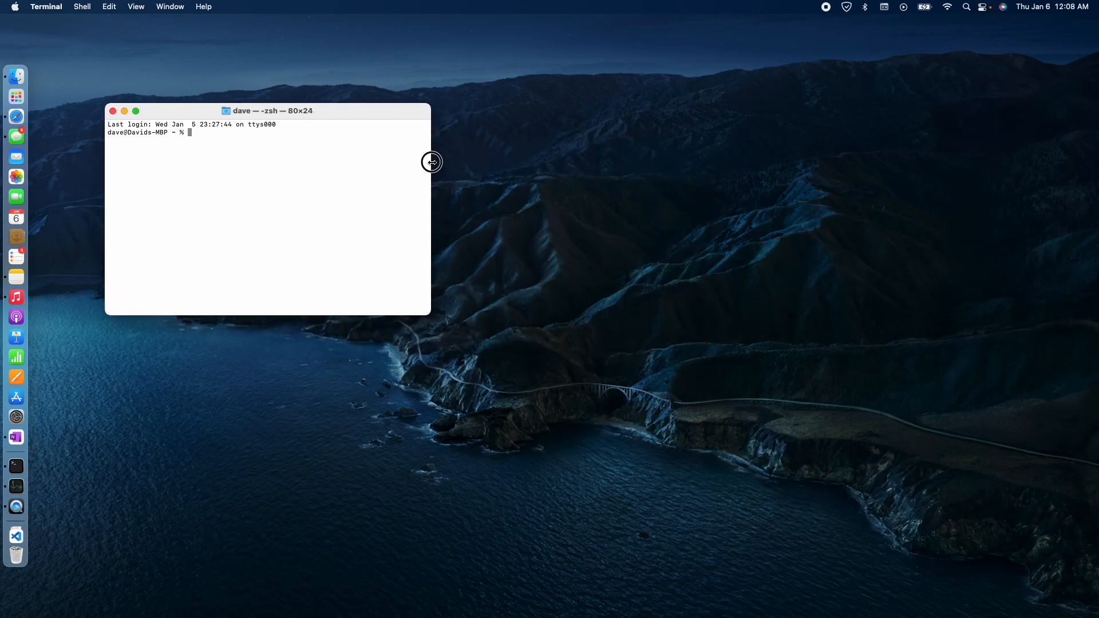
# Run the pasted Homebrew install script in Terminal and continue past its confirmation prompt
pyautogui.click(110, 6)
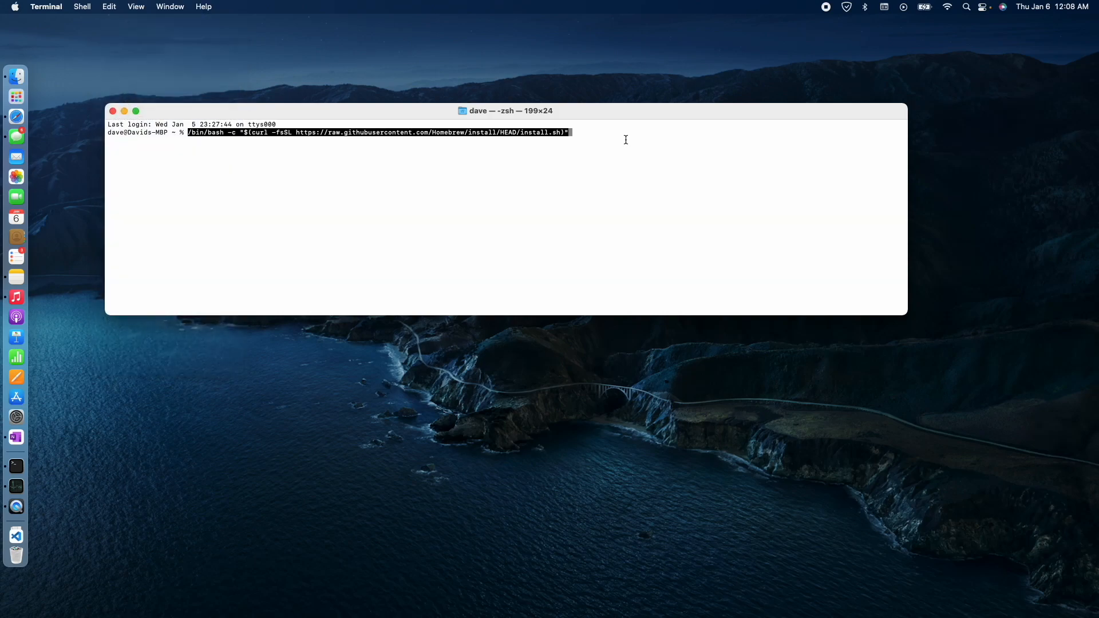
pyautogui.press('Return')
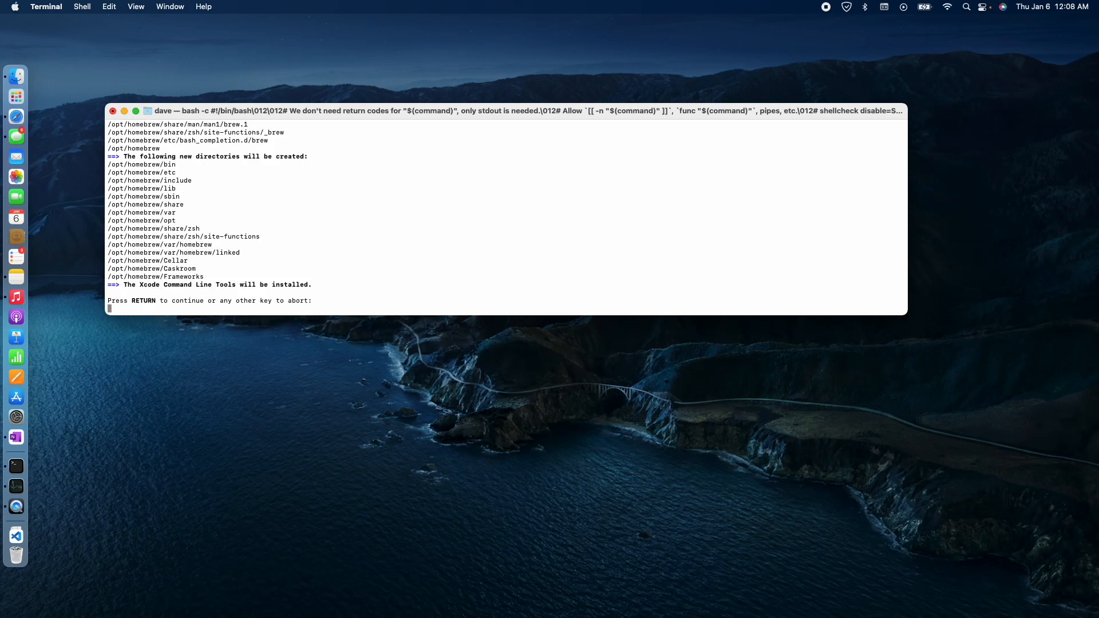
pyautogui.press('return')
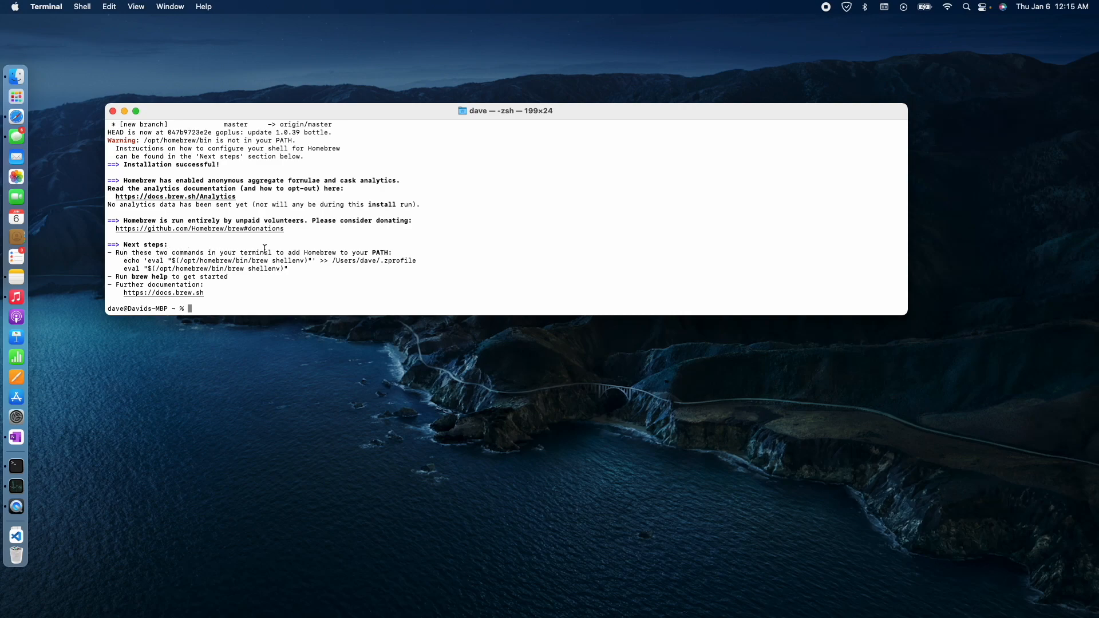
pyautogui.moveTo(366, 250)
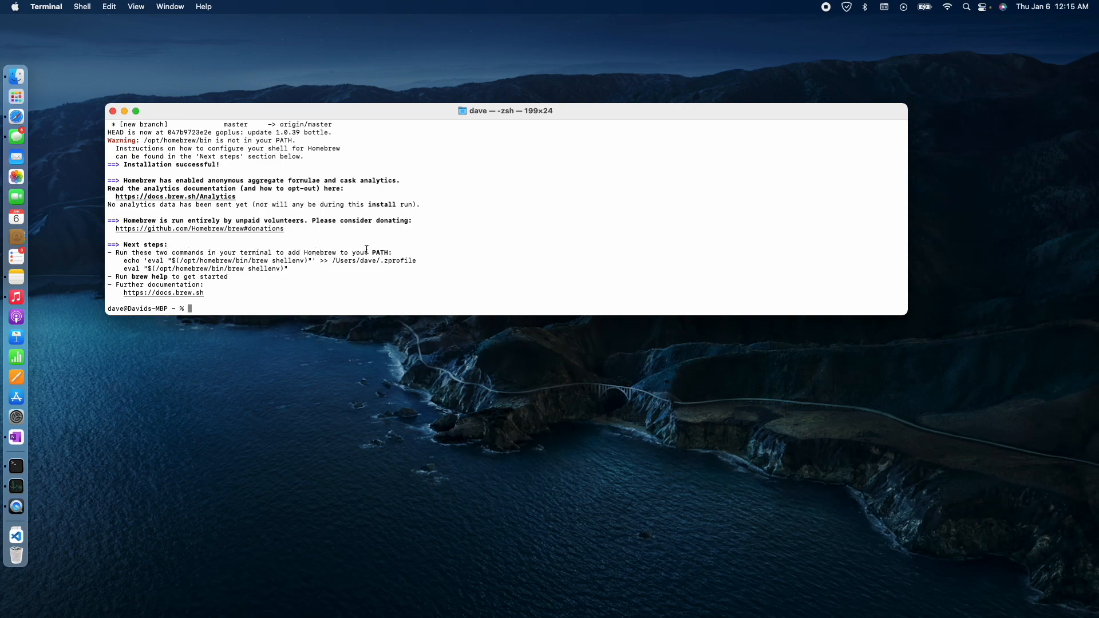
pyautogui.moveTo(209, 293)
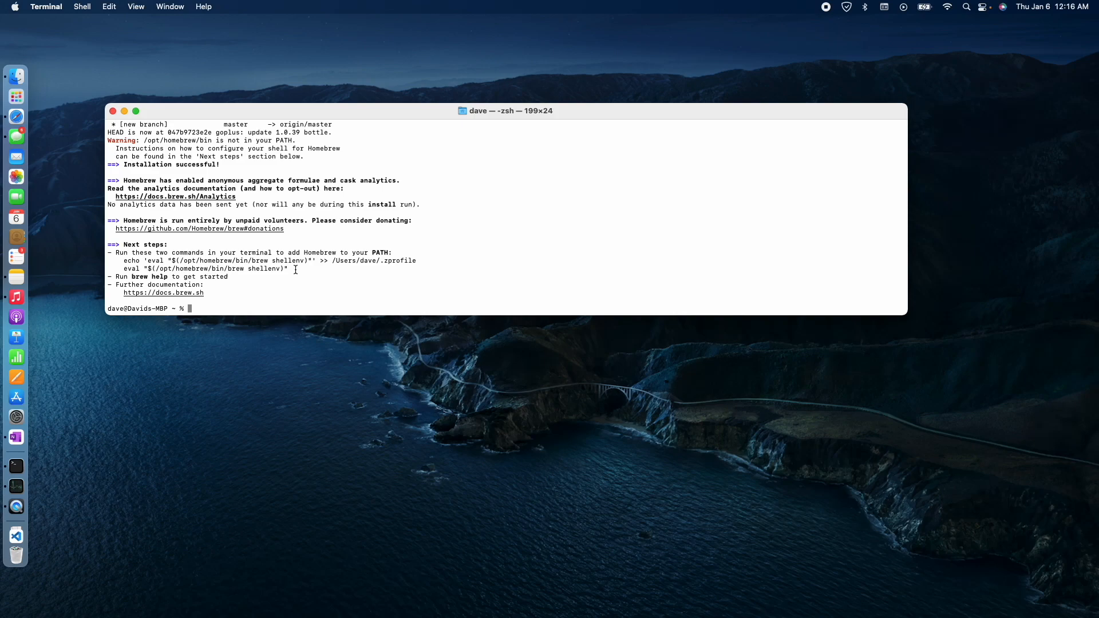
# Copy the two echo/eval Next steps commands that add Homebrew to PATH
pyautogui.moveTo(122, 260); pyautogui.dragTo(289, 268)
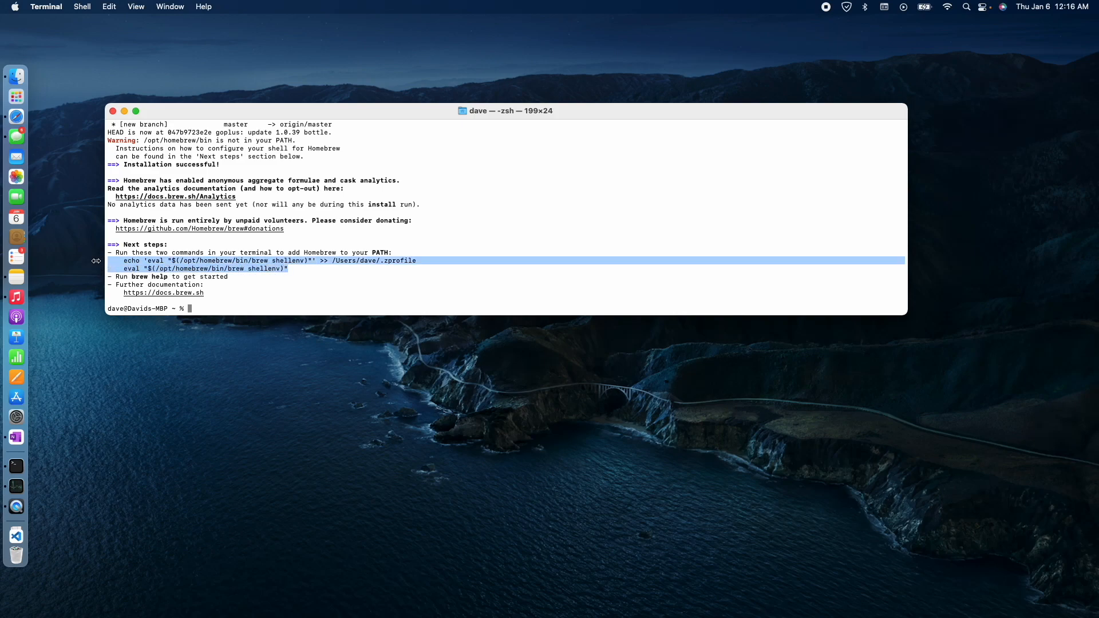
pyautogui.click(148, 371)
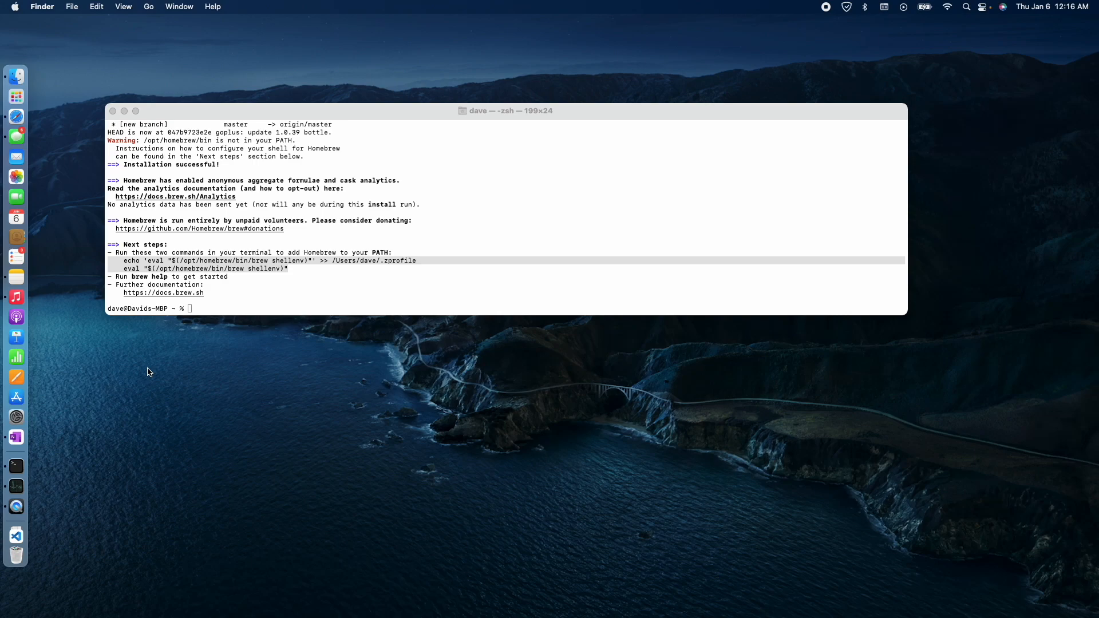
# Launch TextEdit via Spotlight and start a new blank document holding the PATH commands
pyautogui.write('terminal.app')
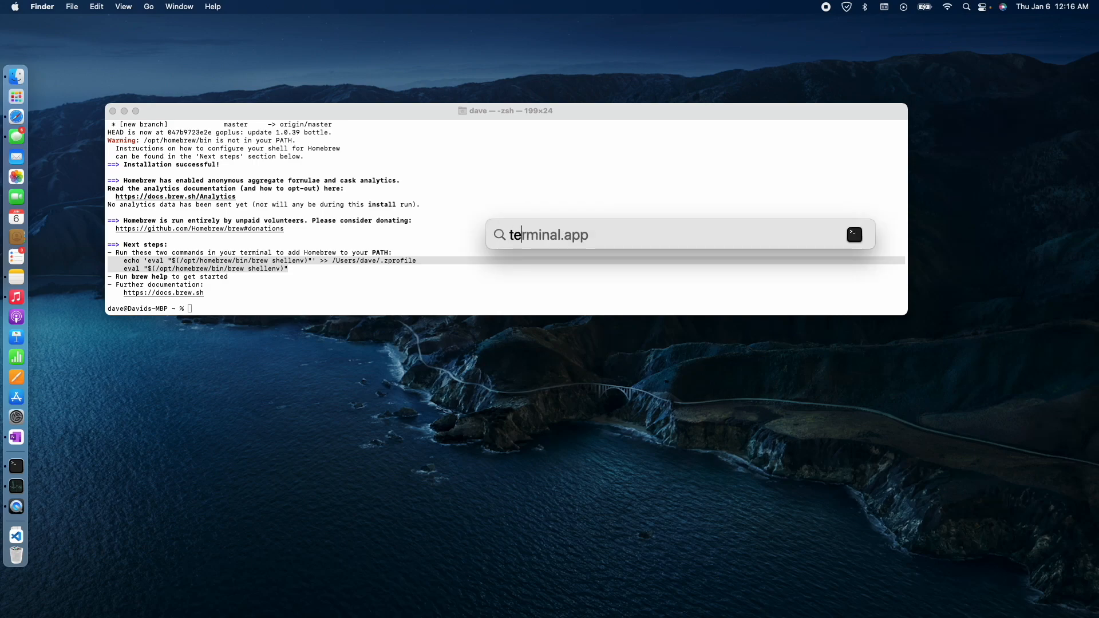
pyautogui.write('textedit.app')
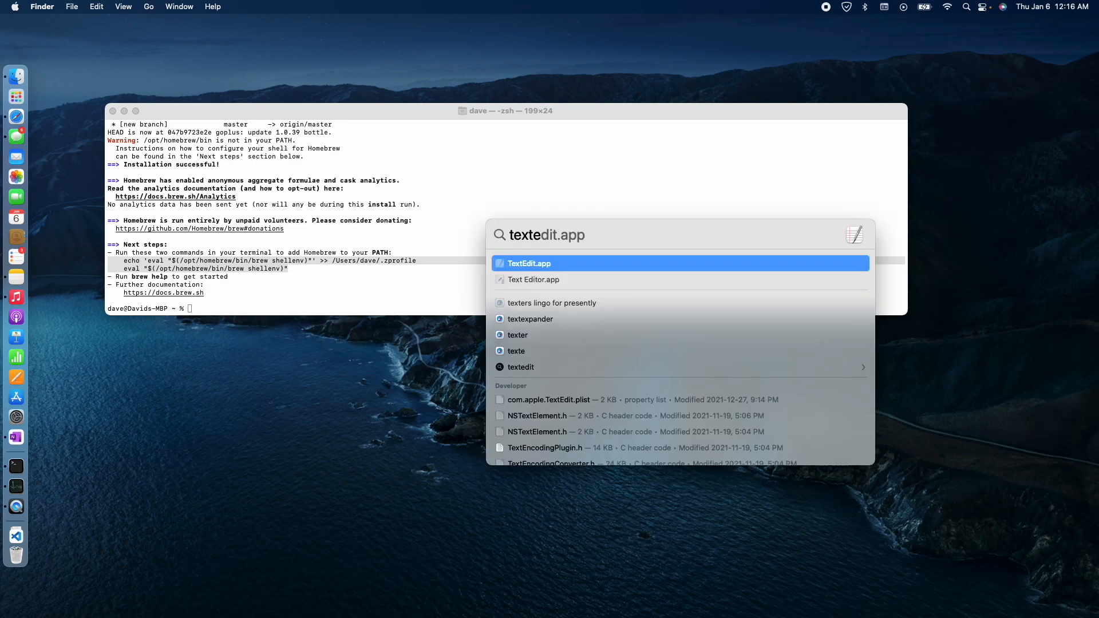
pyautogui.click(530, 264)
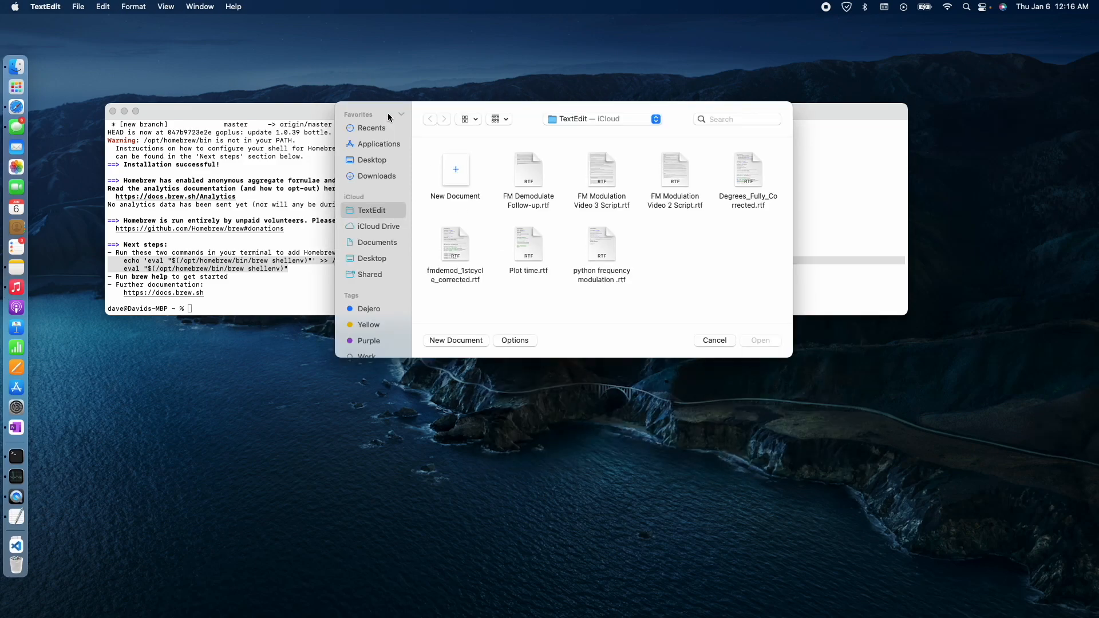
pyautogui.click(456, 340)
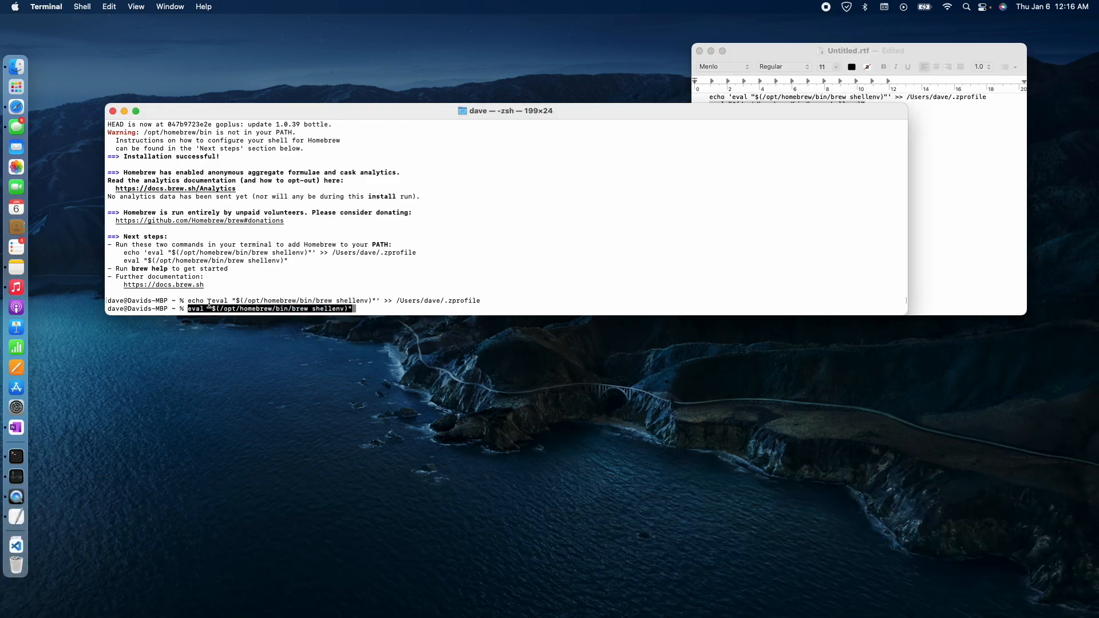
# Run the eval PATH command, then close the TextEdit scratch document choosing Delete
pyautogui.press('Return')
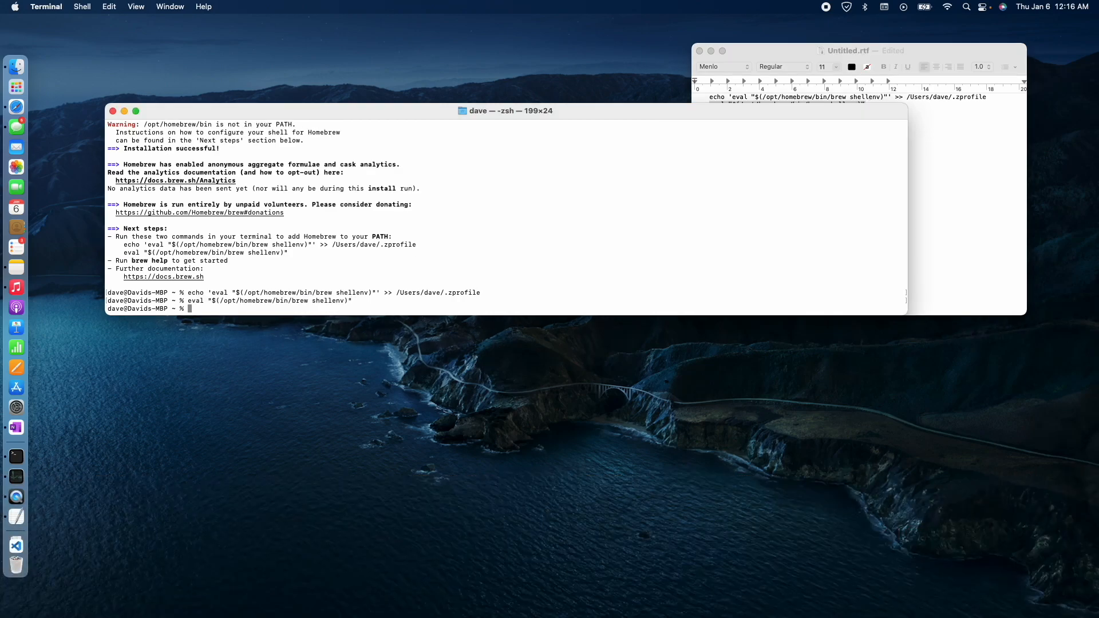
pyautogui.moveTo(881, 181)
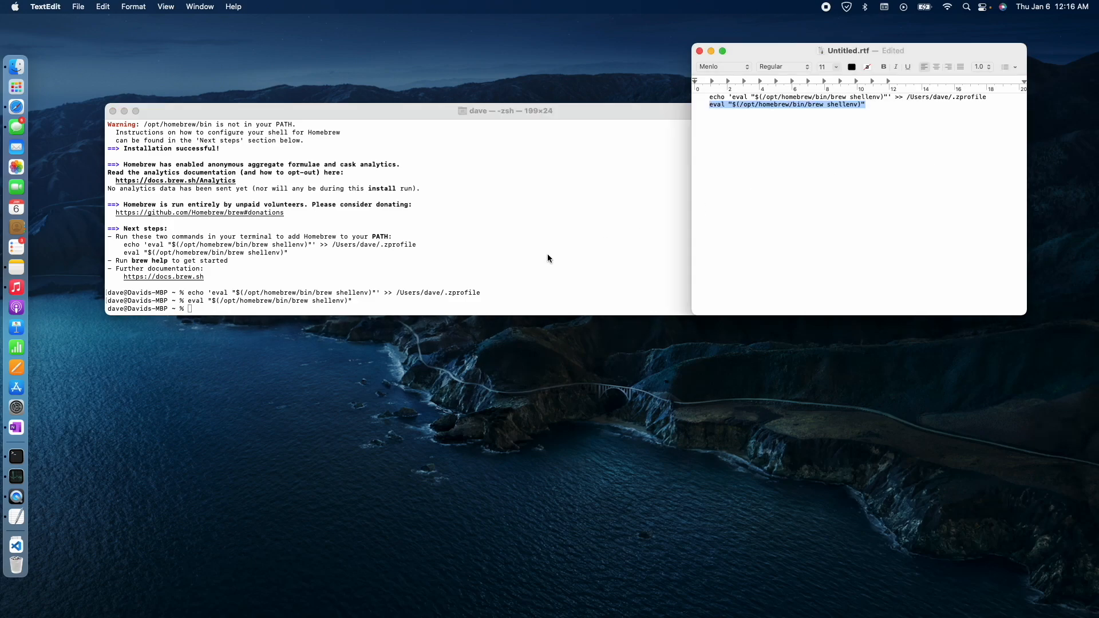
pyautogui.click(700, 52)
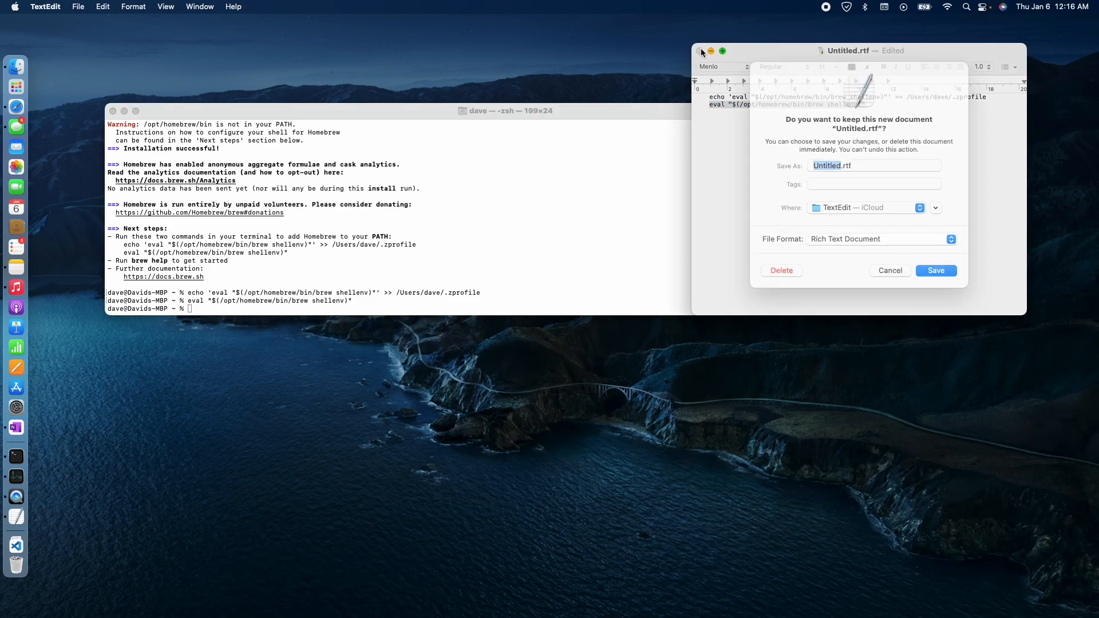
pyautogui.click(781, 270)
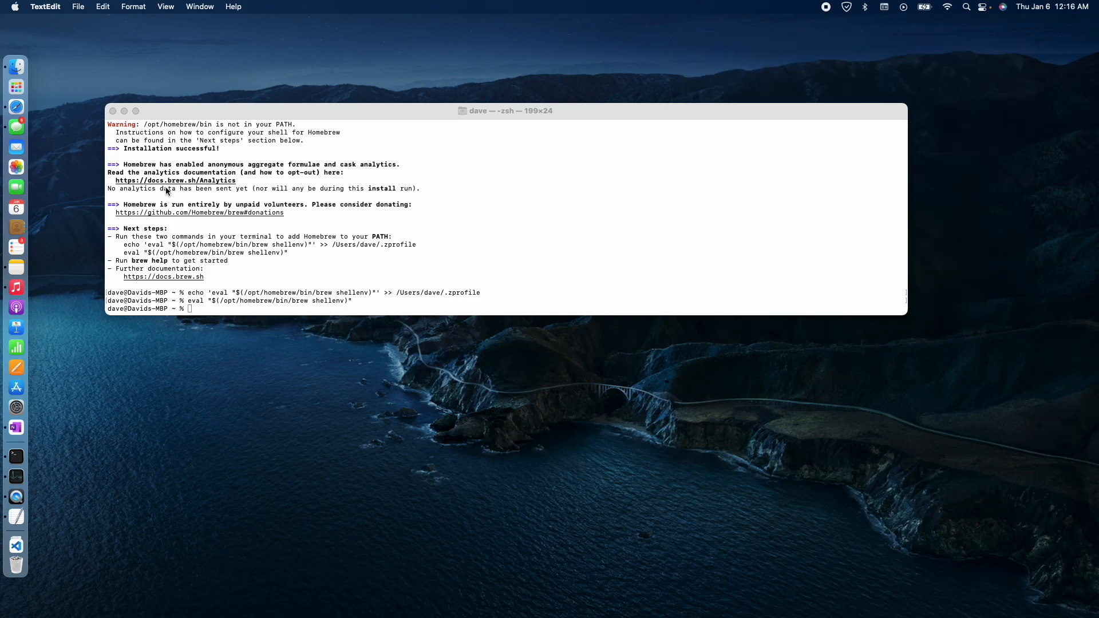
pyautogui.moveTo(114, 111)
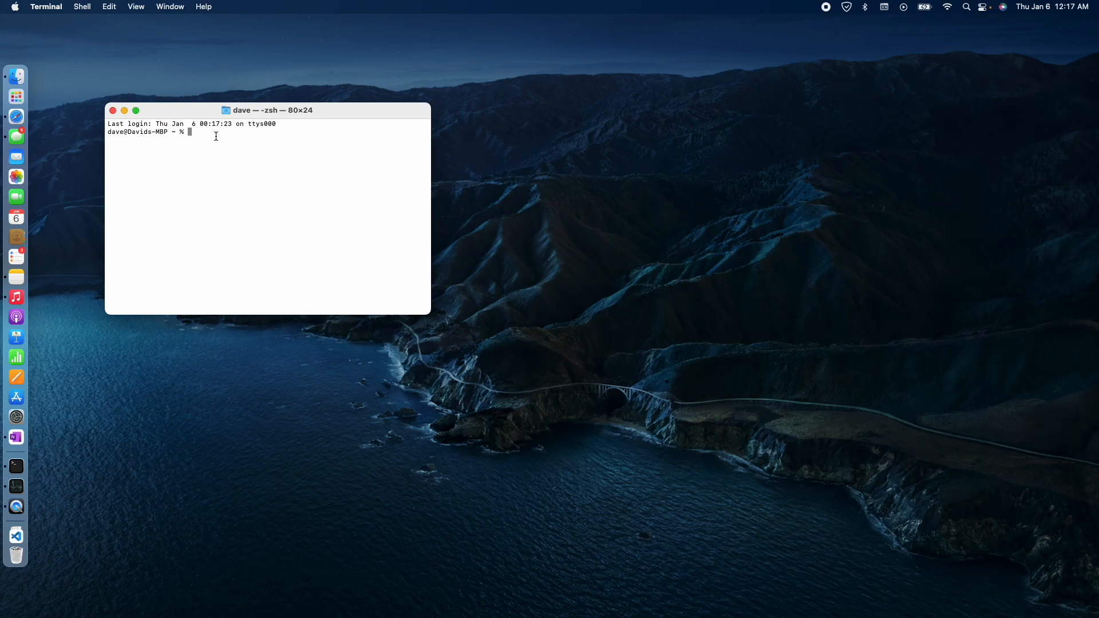
# Run brew -h in a fresh Terminal window to confirm Homebrew's help output appears
pyautogui.write('brew -h')
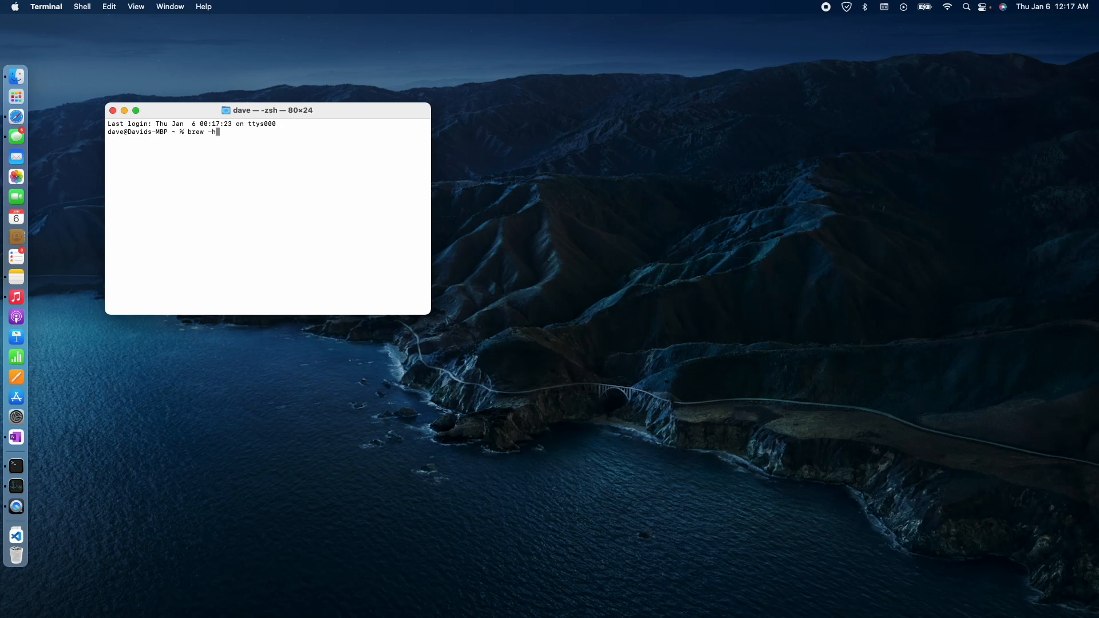
pyautogui.press('Return')
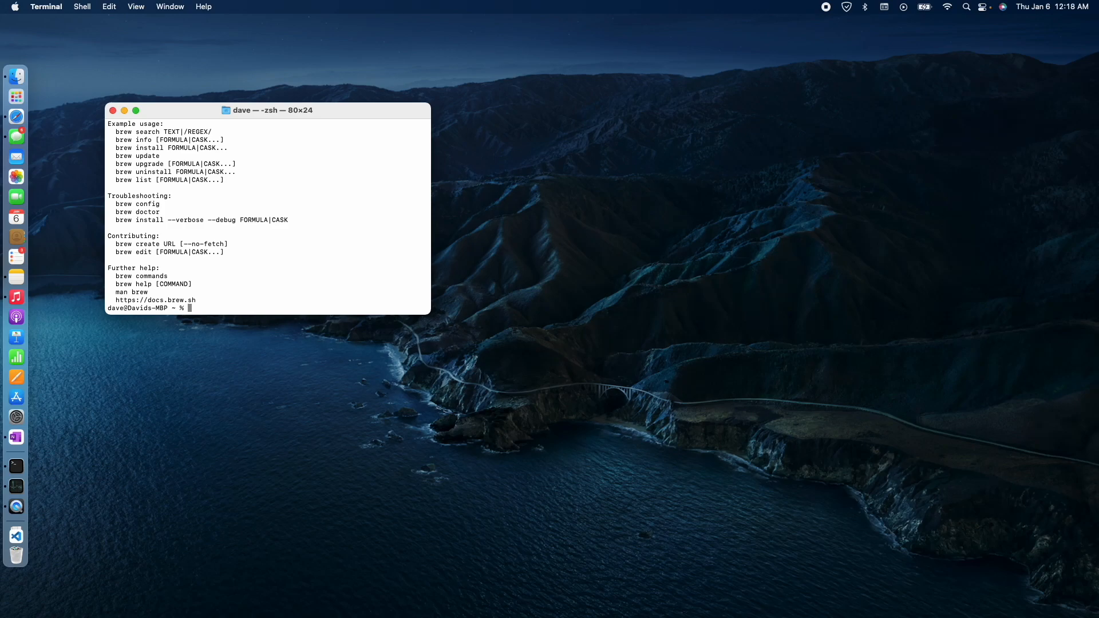
pyautogui.moveTo(49, 125)
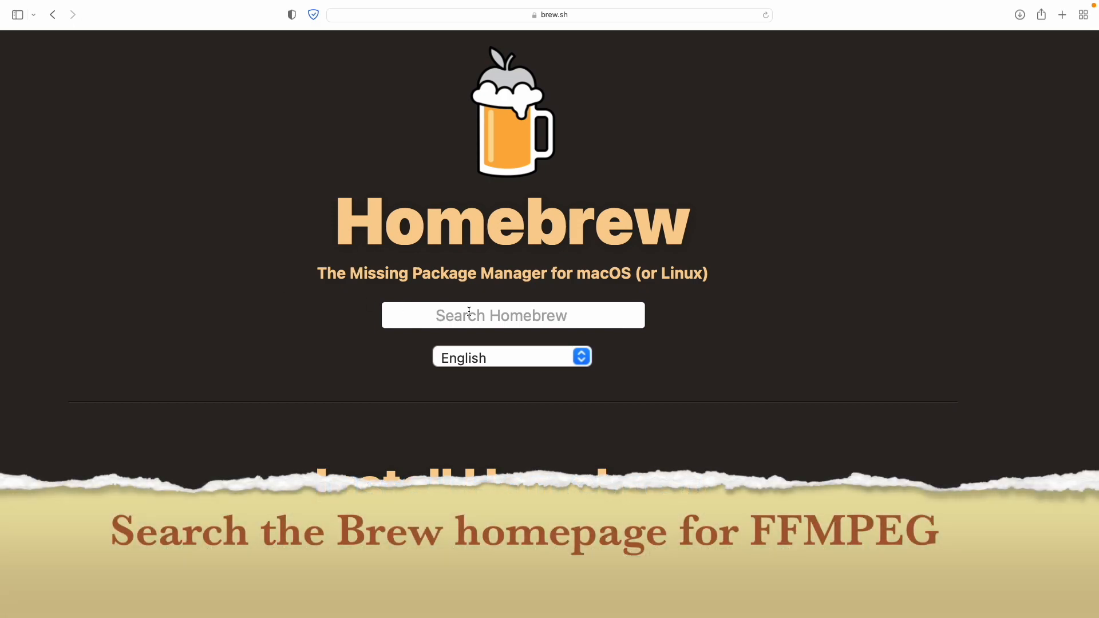
# Search Homebrew packages for ffmpeg to reach its formula page
pyautogui.click(513, 316)
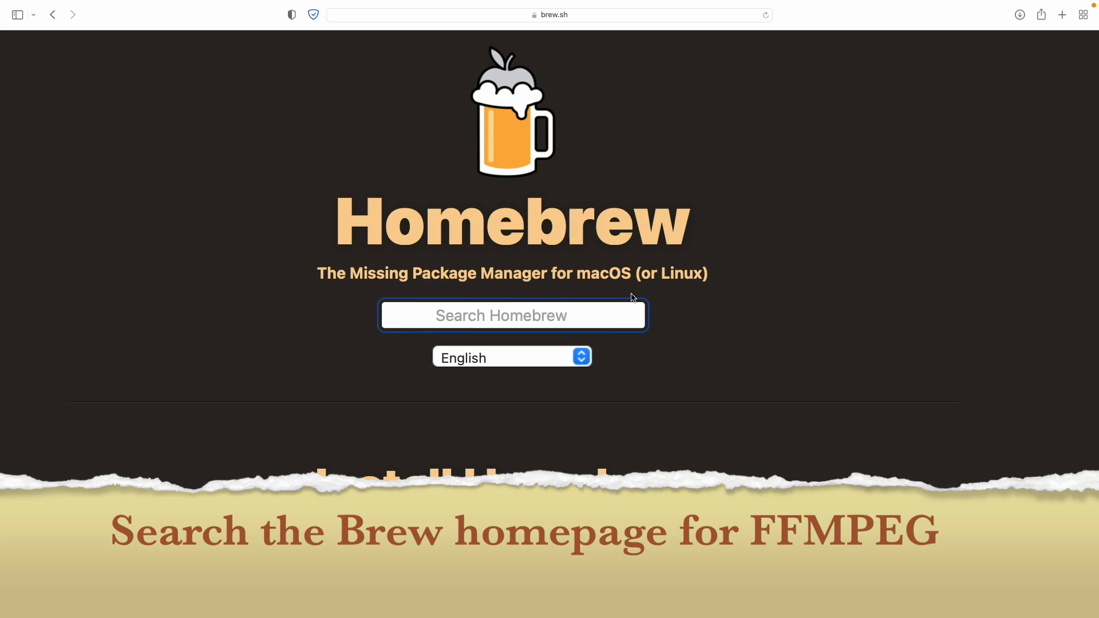
pyautogui.write('ffmpe')
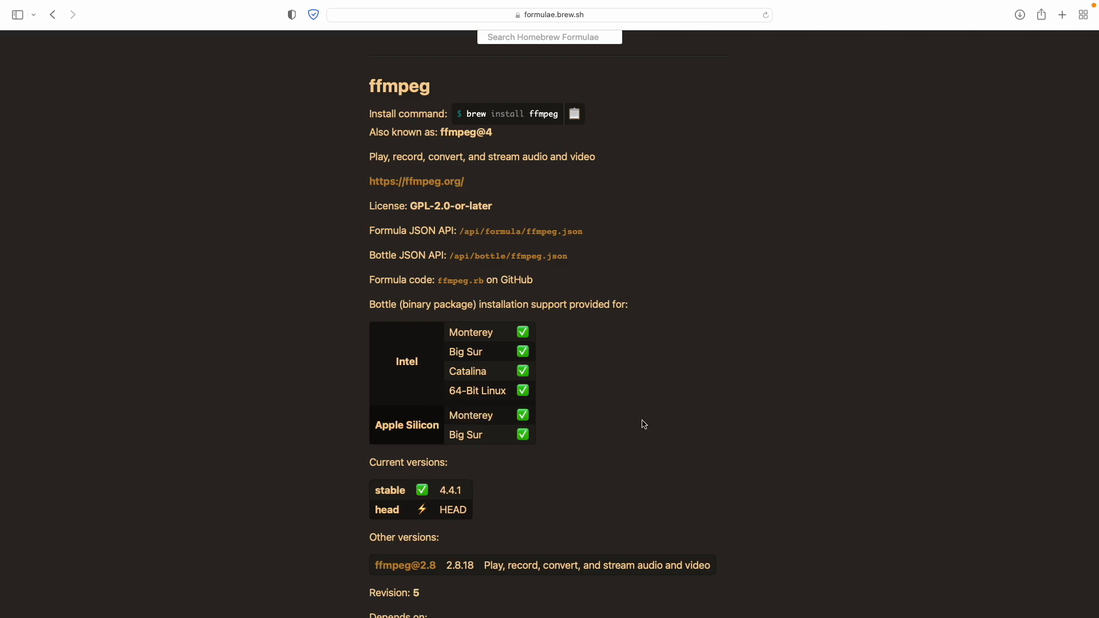
pyautogui.moveTo(530, 385)
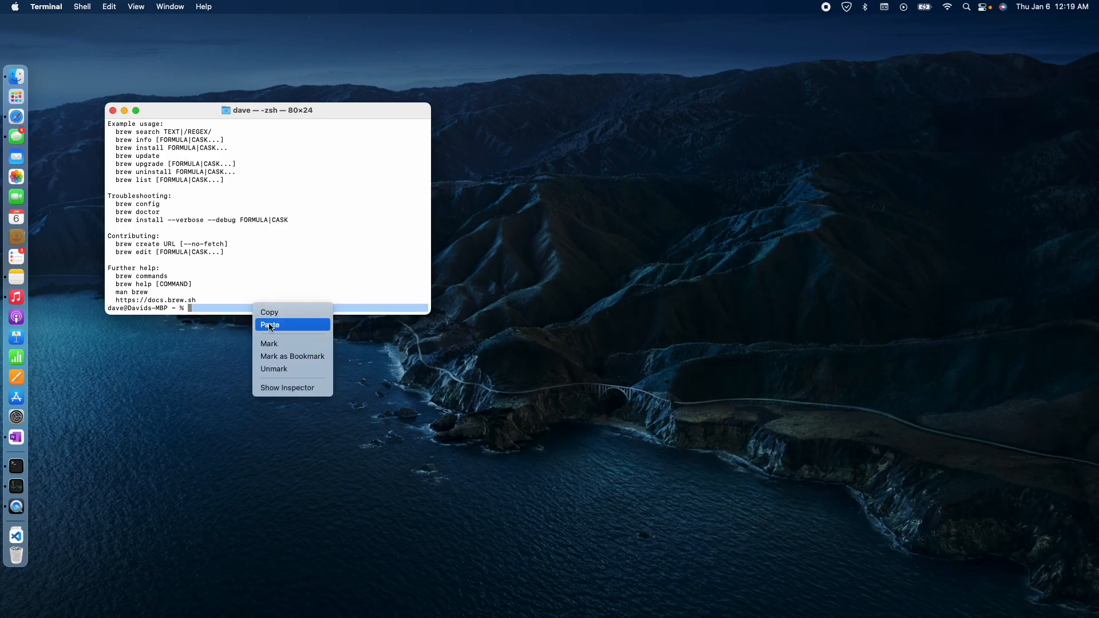
# Paste and run brew install ffmpeg to install ffmpeg and its dependencies
pyautogui.click(271, 325)
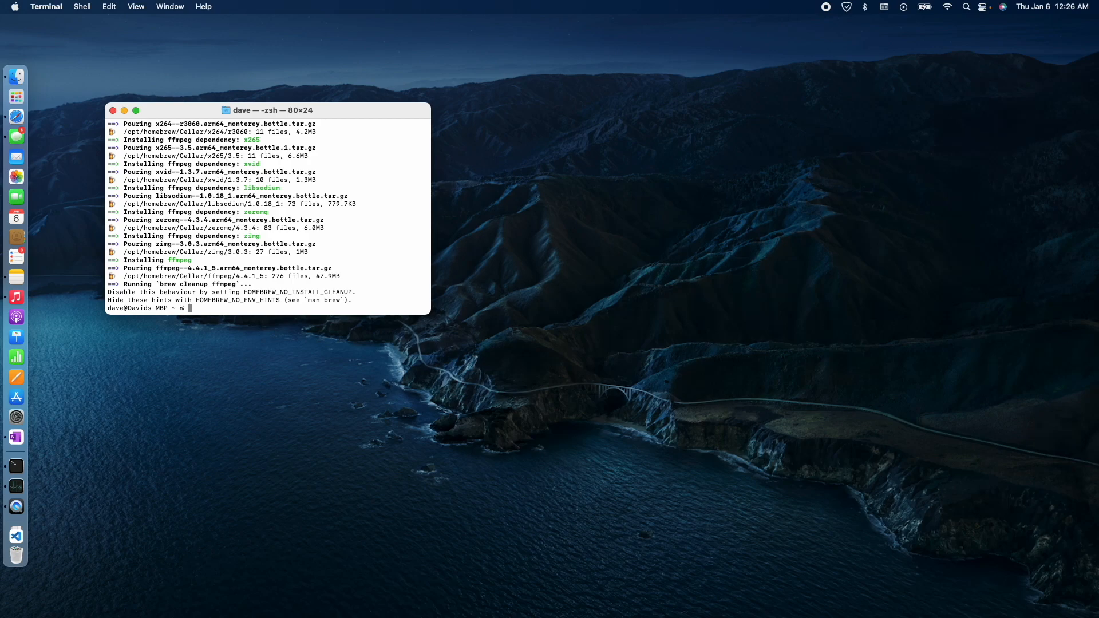
pyautogui.write('f')
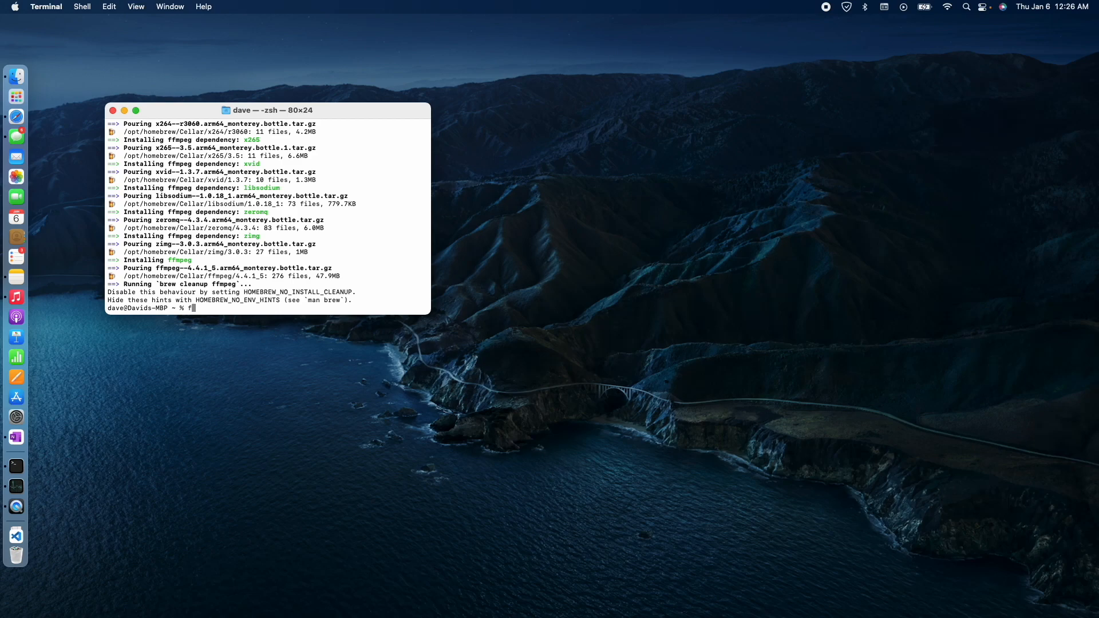